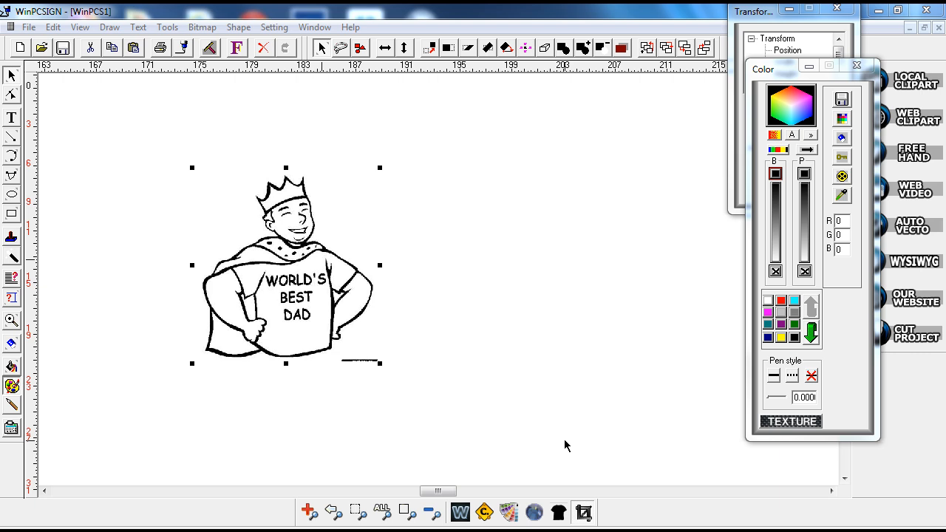
mouse_move(425, 236)
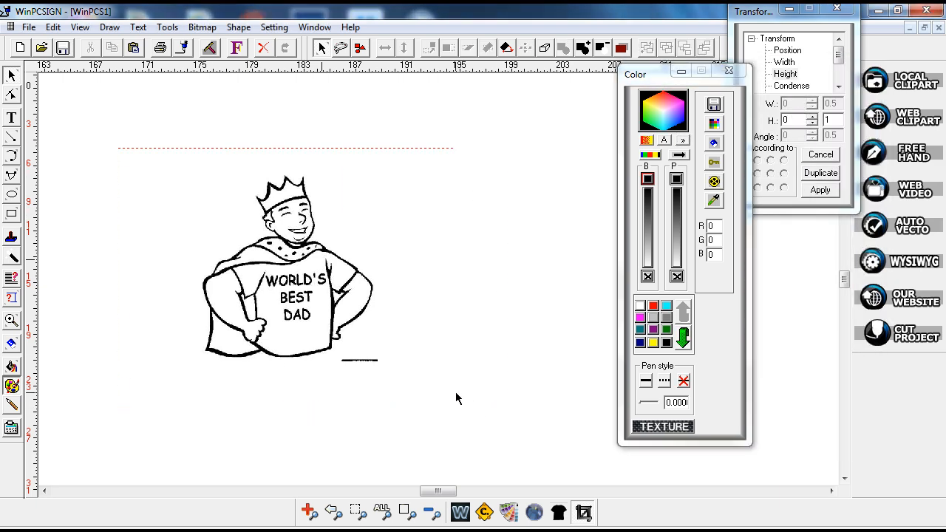
Step: Select the imported World's Best Dad cartoon bitmap, about 14.1 by 14.8, on the canvas
left_click(288, 266)
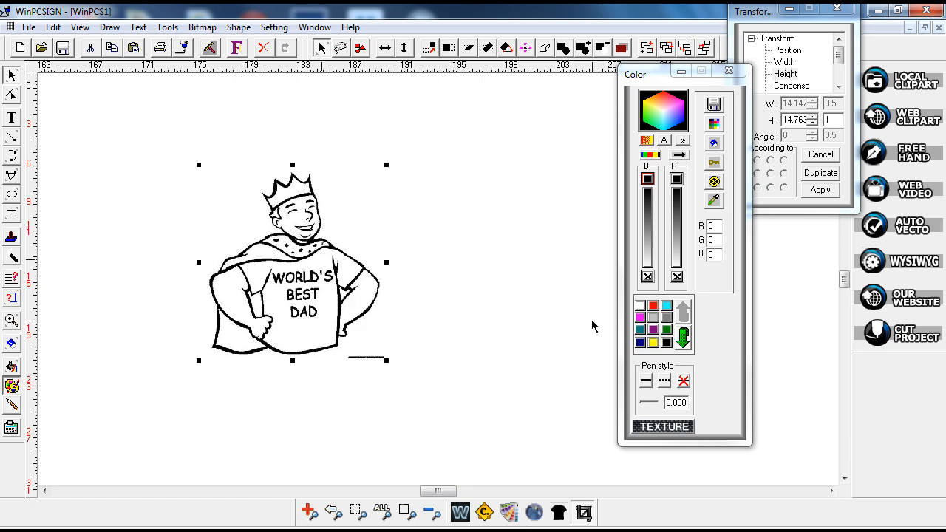
mouse_move(896, 151)
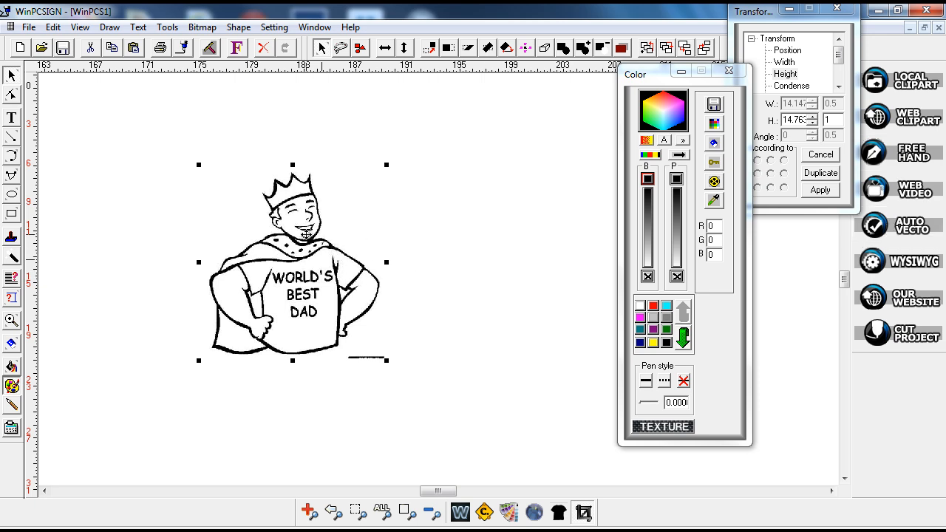
mouse_move(183, 173)
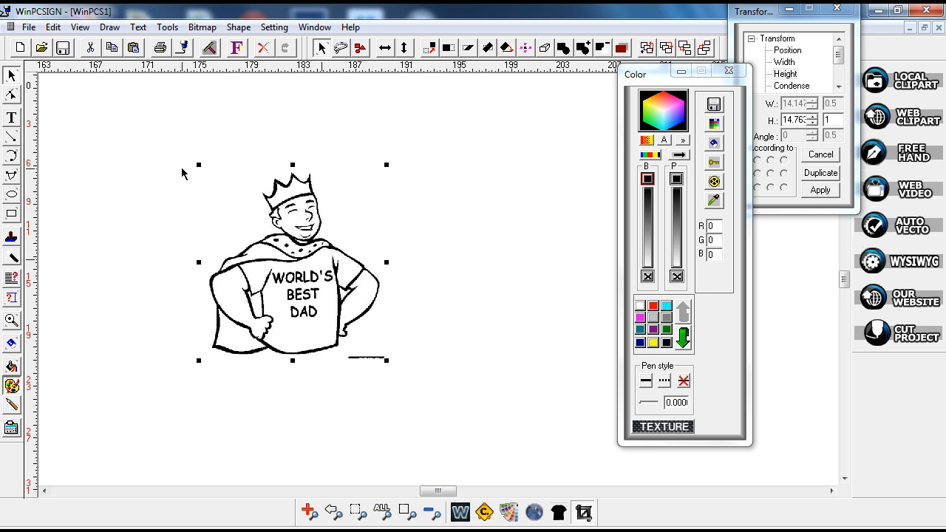
mouse_move(12, 137)
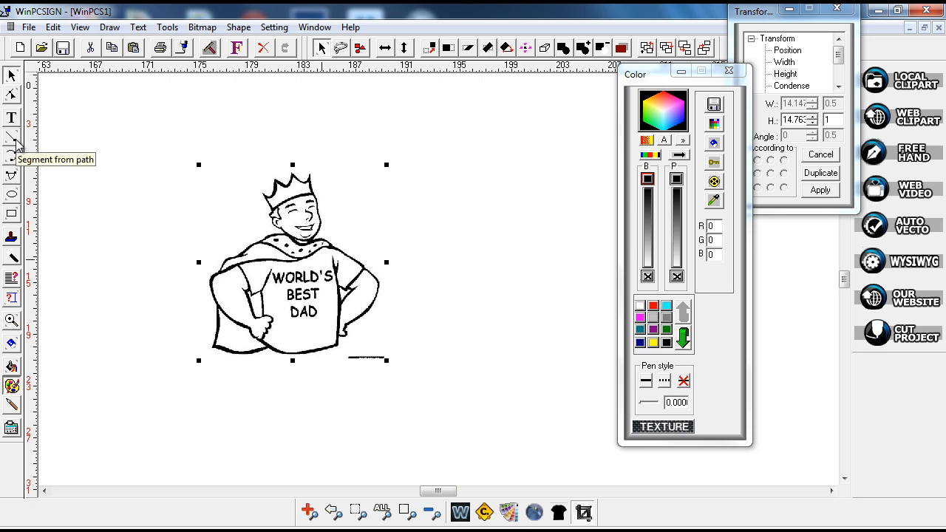
mouse_move(467, 256)
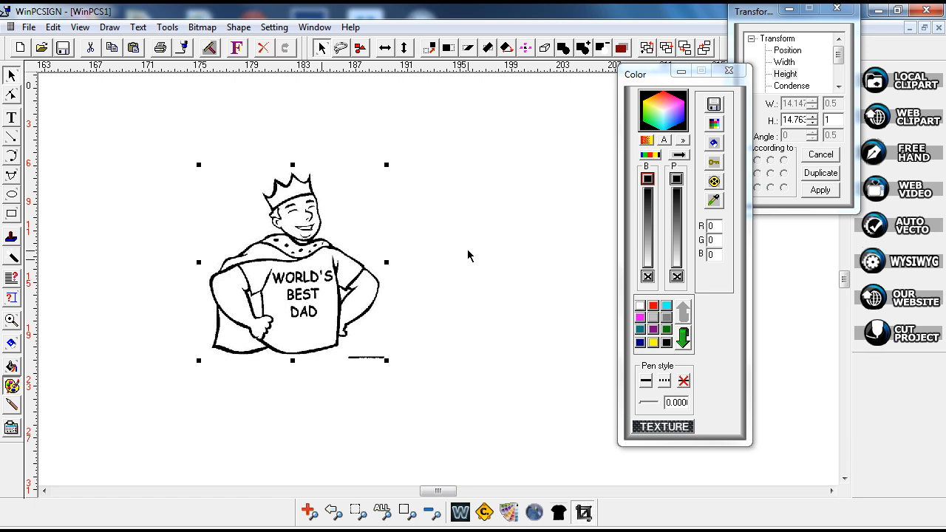
mouse_move(597, 278)
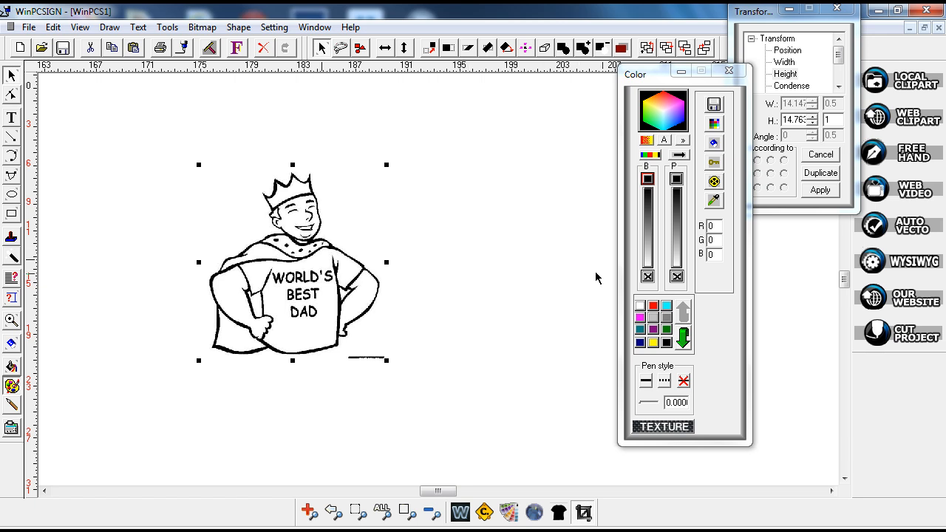
mouse_move(872, 235)
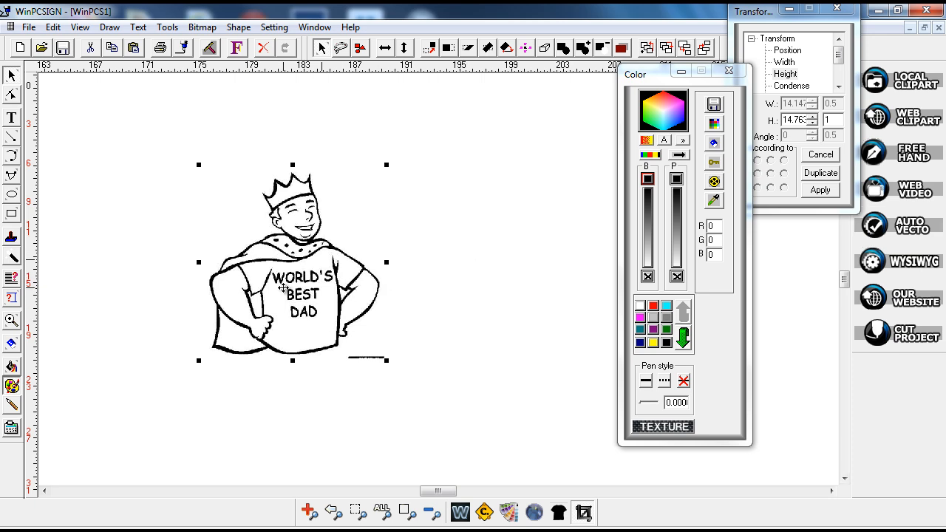
mouse_move(576, 292)
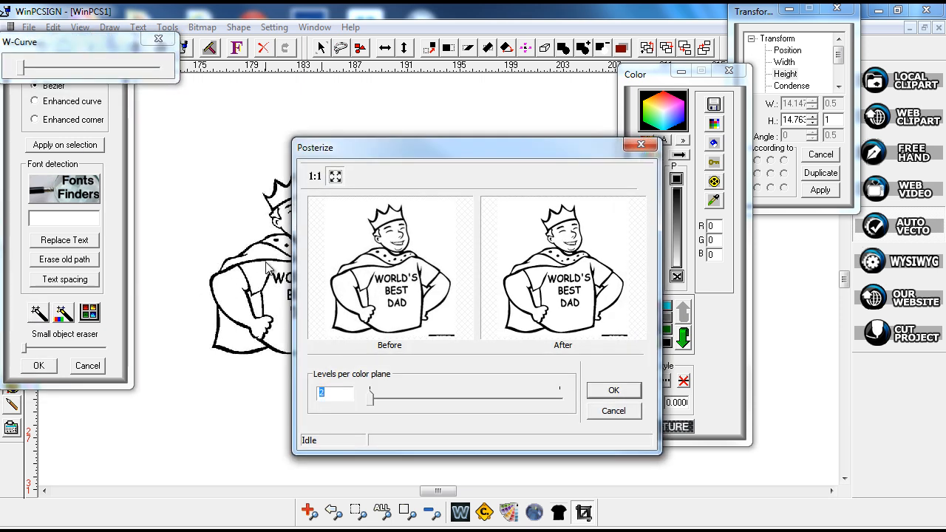
mouse_move(399, 333)
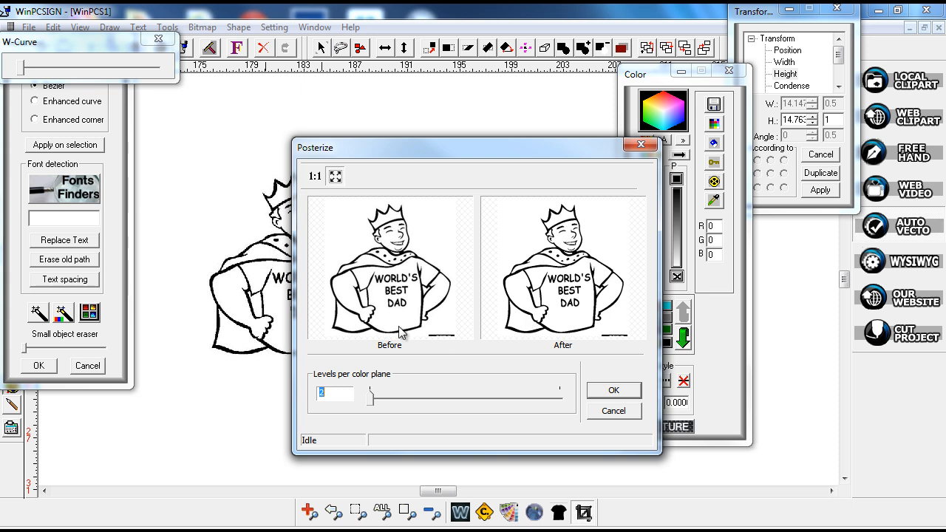
mouse_move(549, 353)
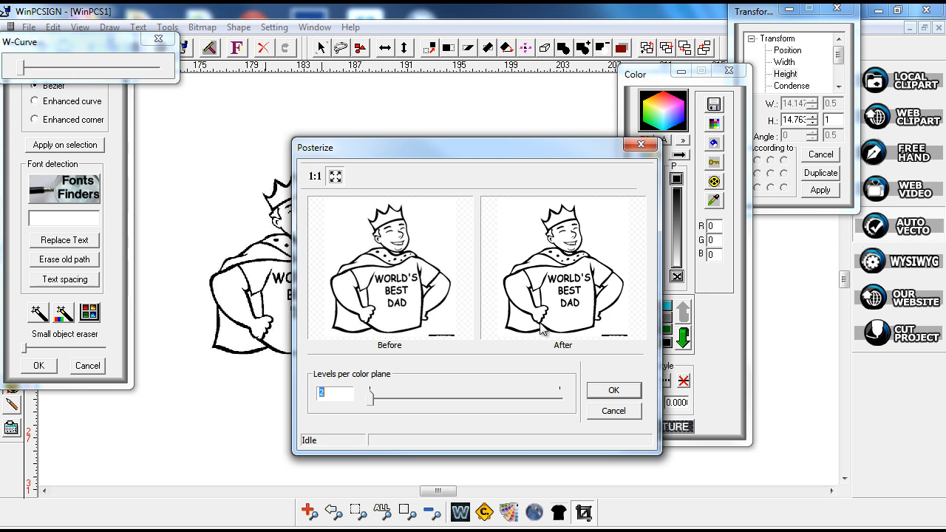
Step: Accept the Posterize preview with 2 levels per color plane
left_click(613, 390)
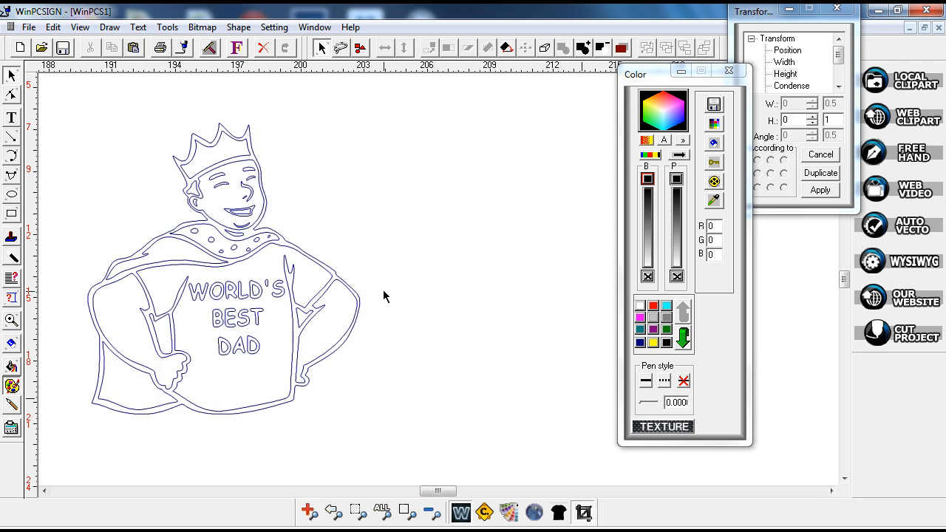
mouse_move(255, 201)
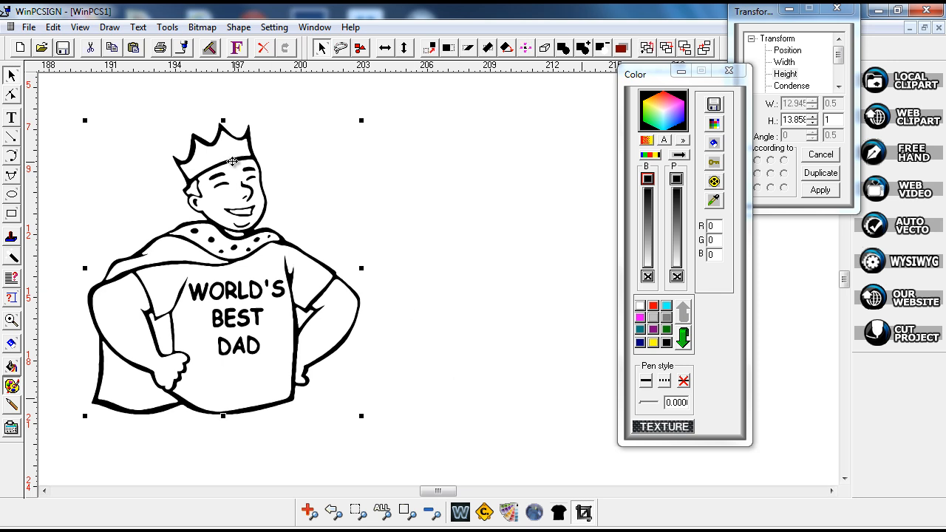
mouse_move(286, 294)
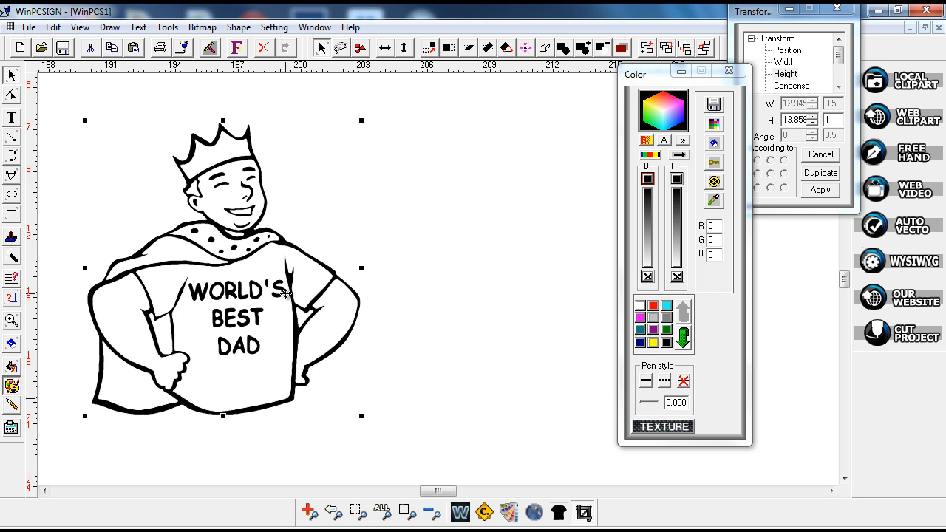
Step: Undo the accidental move so the black design returns to its original spot, about 12.9 by 13.9
left_click(238, 27)
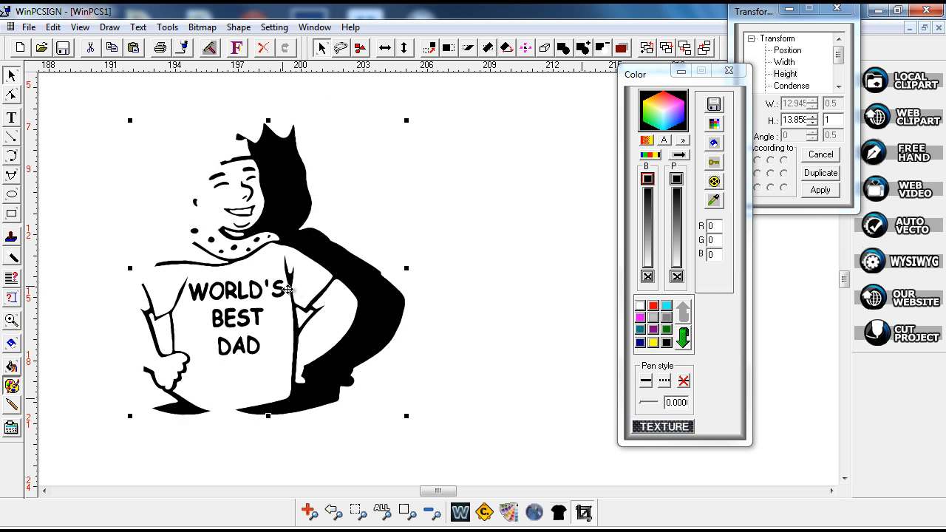
left_click(263, 47)
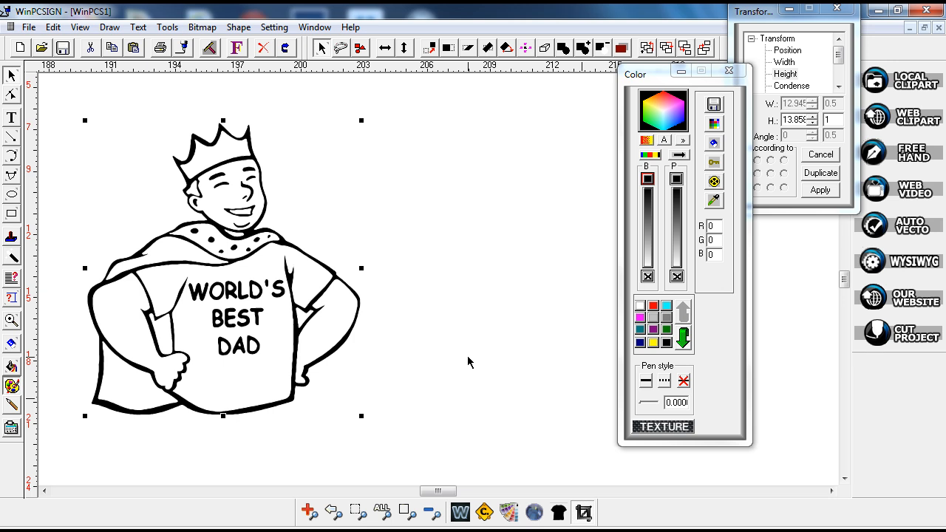
mouse_move(412, 432)
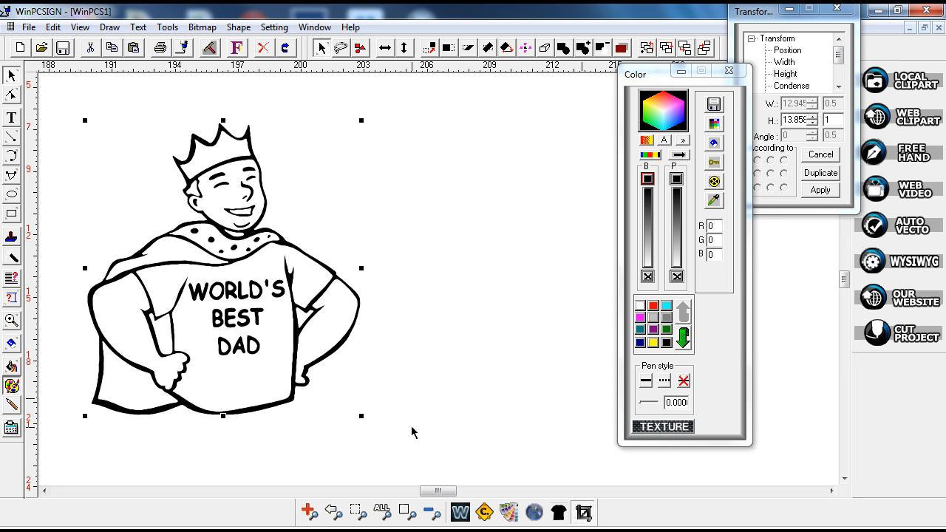